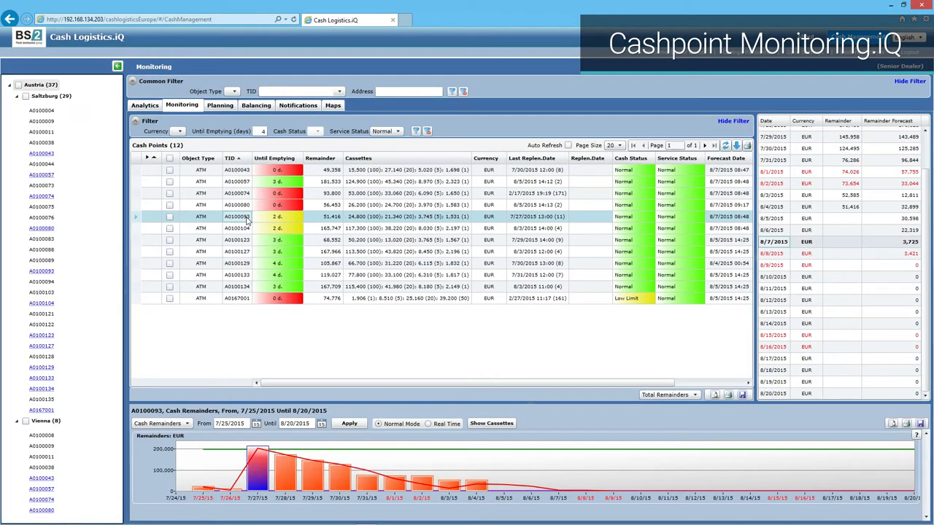
Step: Load cashpoint A0100129's remainders chart for 7/25/2015 to 8/20/2015
left_click(236, 240)
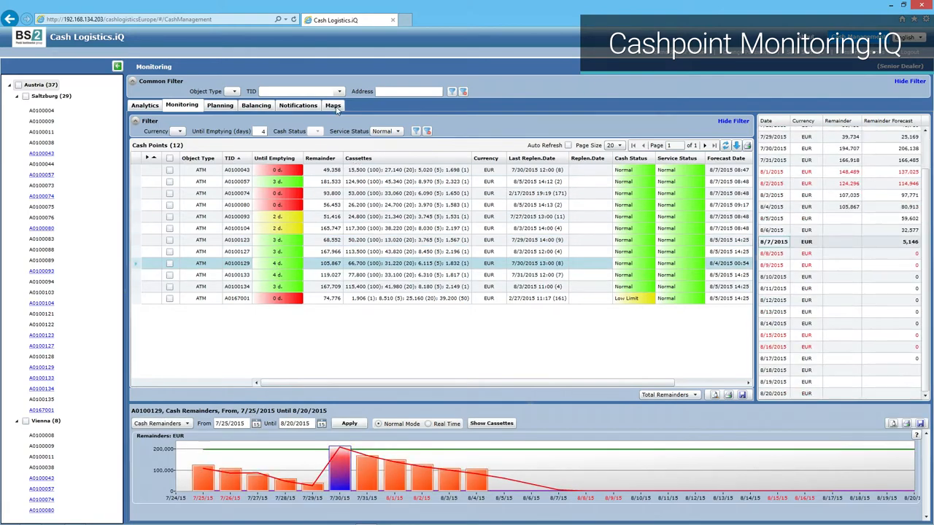
left_click(333, 105)
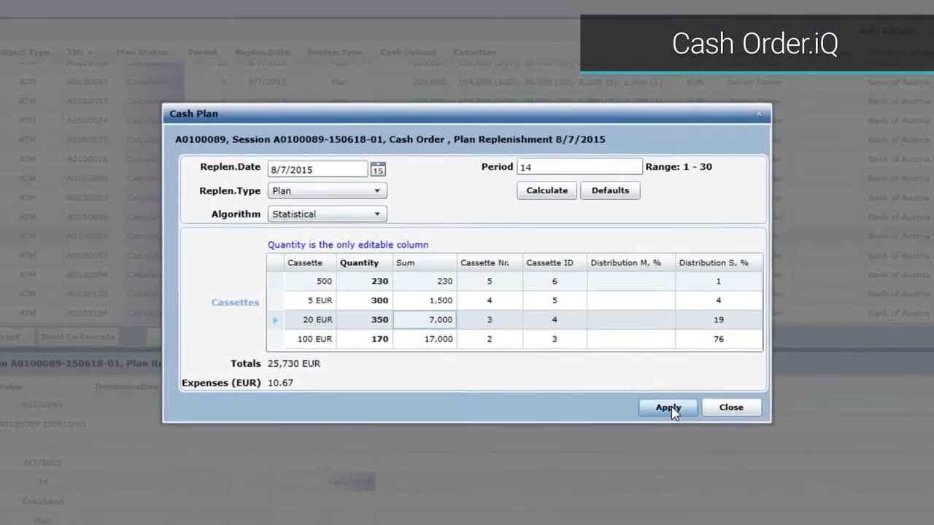
Step: Apply the A0100089 cash plan with cassette quantities 230, 300, 350 and 170
left_click(666, 407)
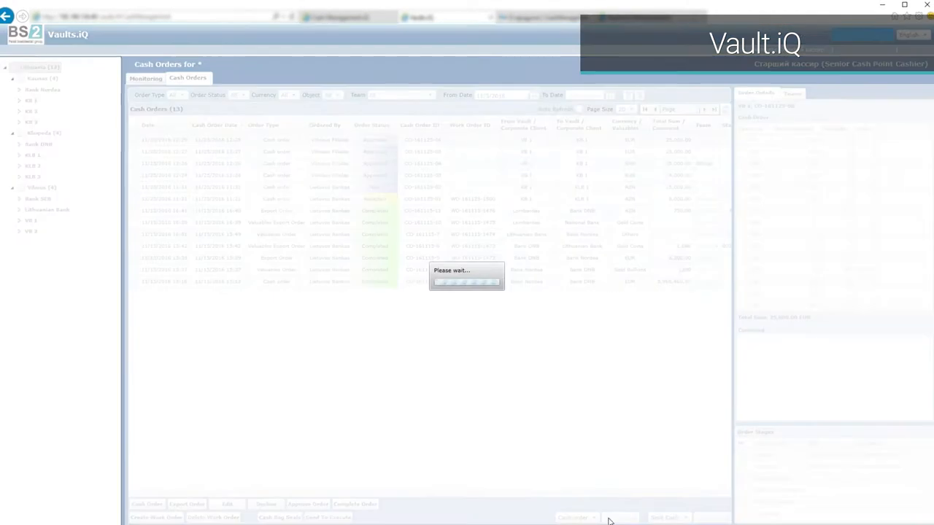
Step: Show the Cash Orders list in Vaults.iQ
left_click(591, 517)
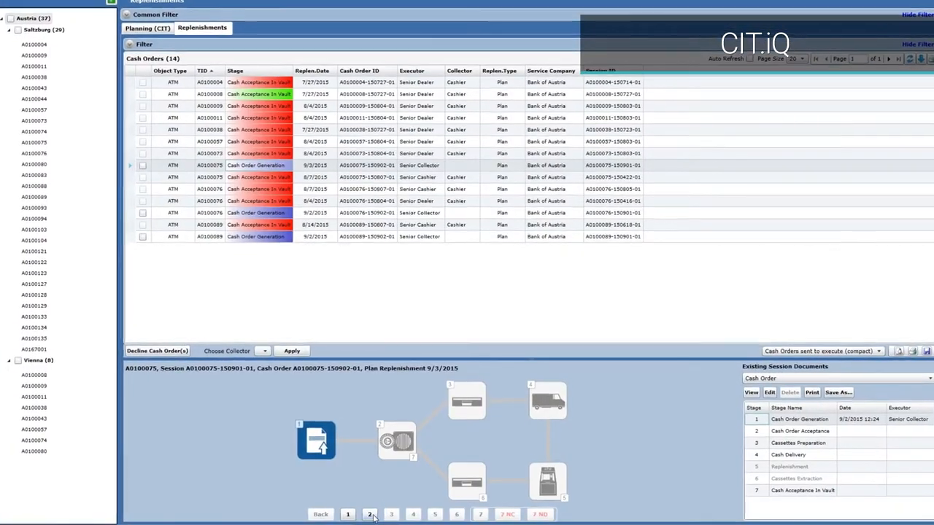
Step: View stage 2 of A0100075's 9/3/2015 replenishment session
left_click(370, 515)
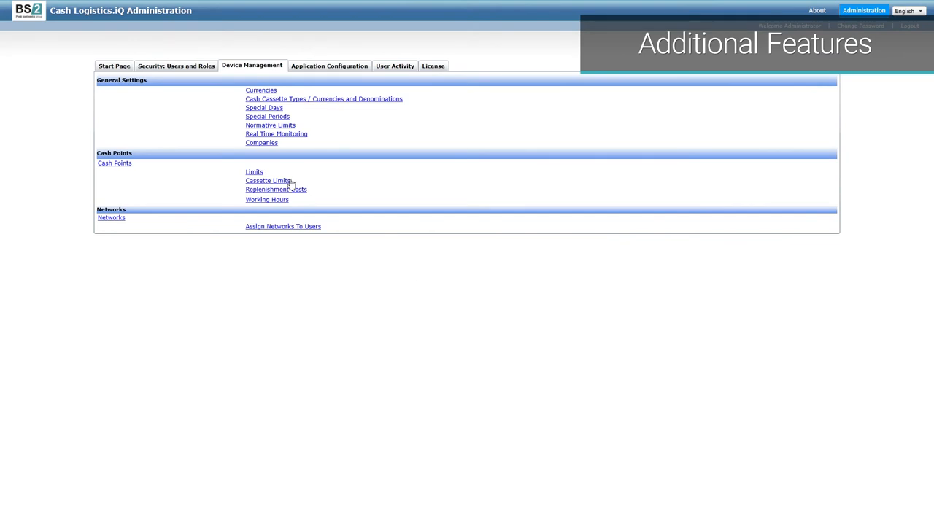
Step: Open Cassette Limits under Cash Points in Device Management
left_click(268, 180)
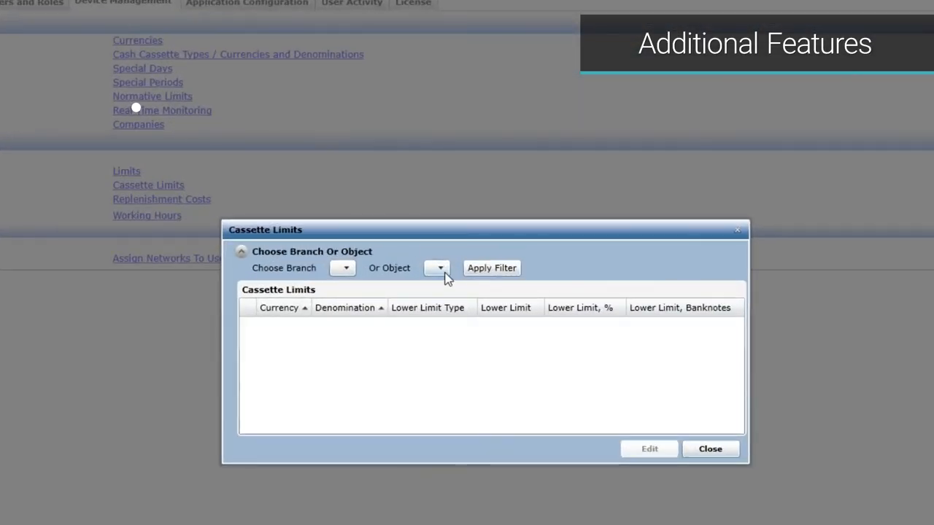